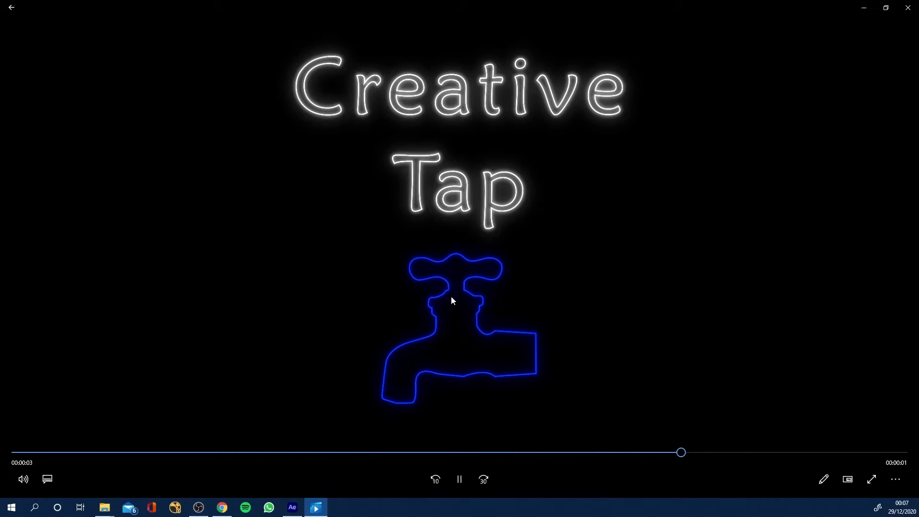
Step: Stop the finished Creative Tap playback in Films & TV and return to After Effects
click(459, 479)
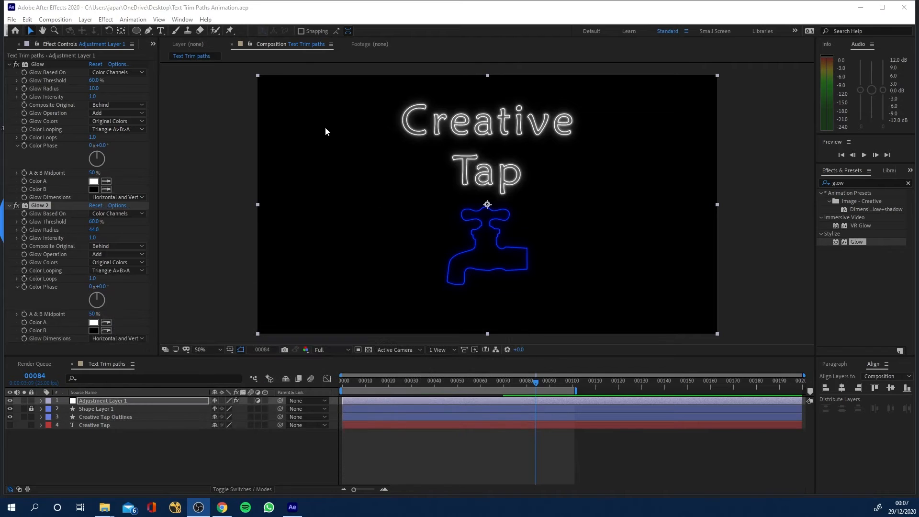
Step: Start a new project with a 1920×1080, 25 fps HDTV composition named Comp 1
click(11, 19)
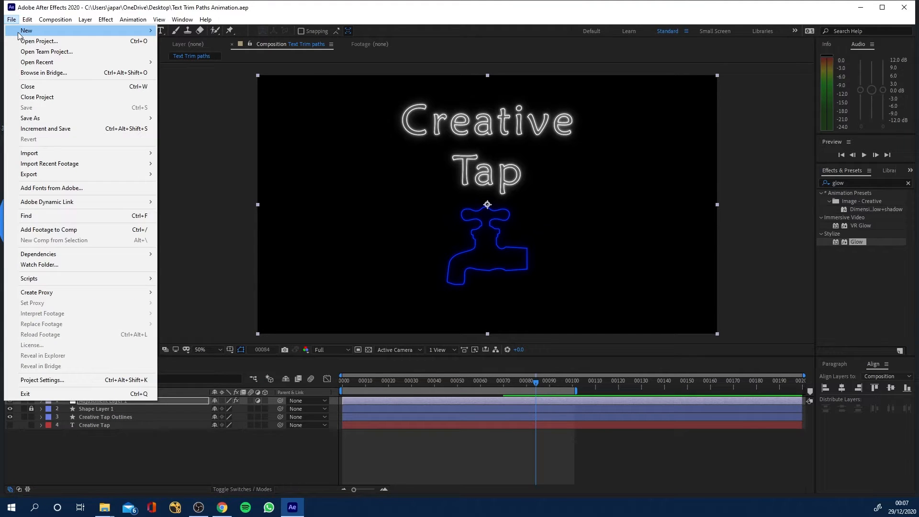
click(39, 41)
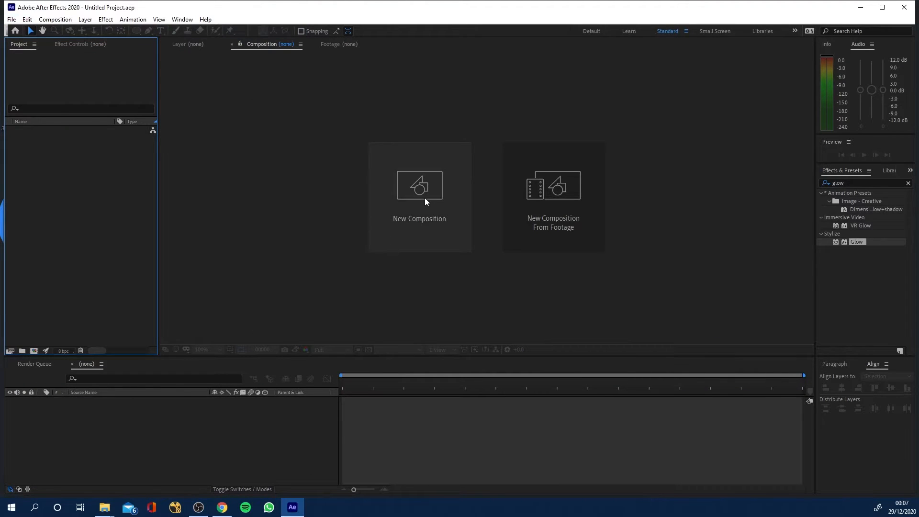
click(419, 197)
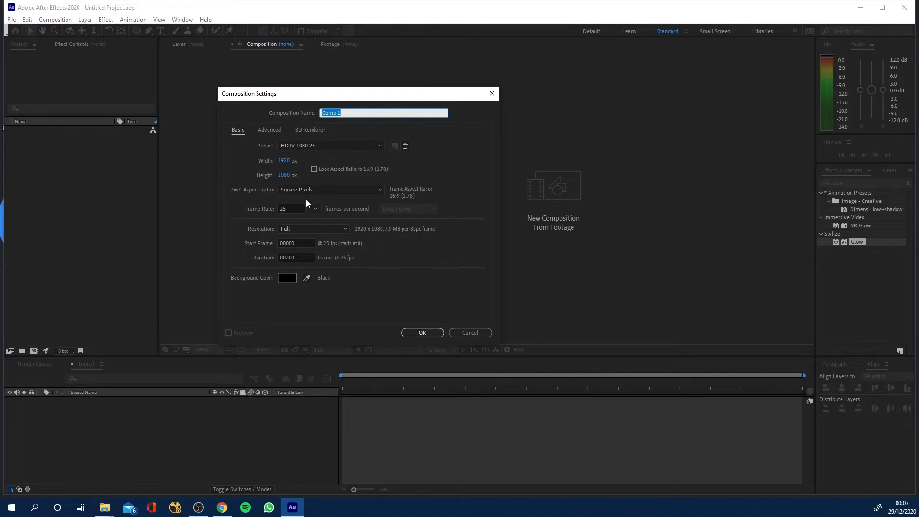
click(422, 332)
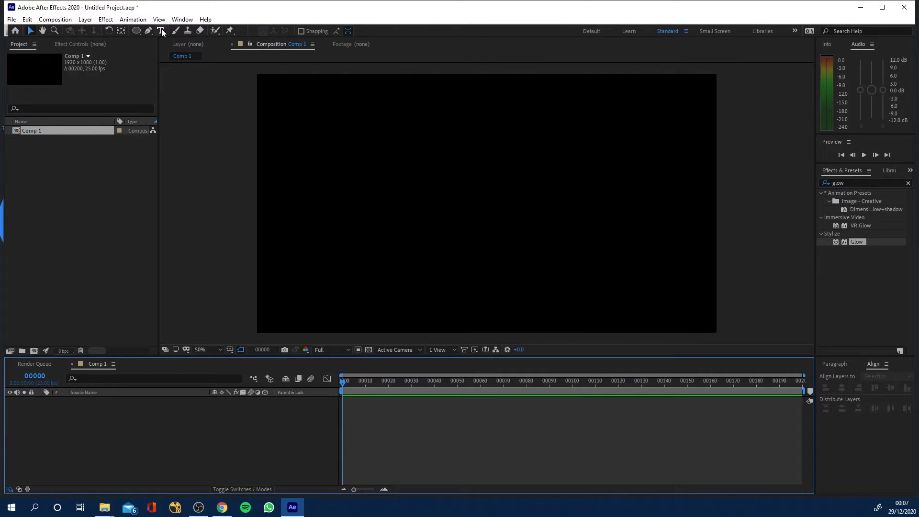
Step: Type 'CREATIVE TAP' on two lines in the composition and give it a white stroke
click(161, 31)
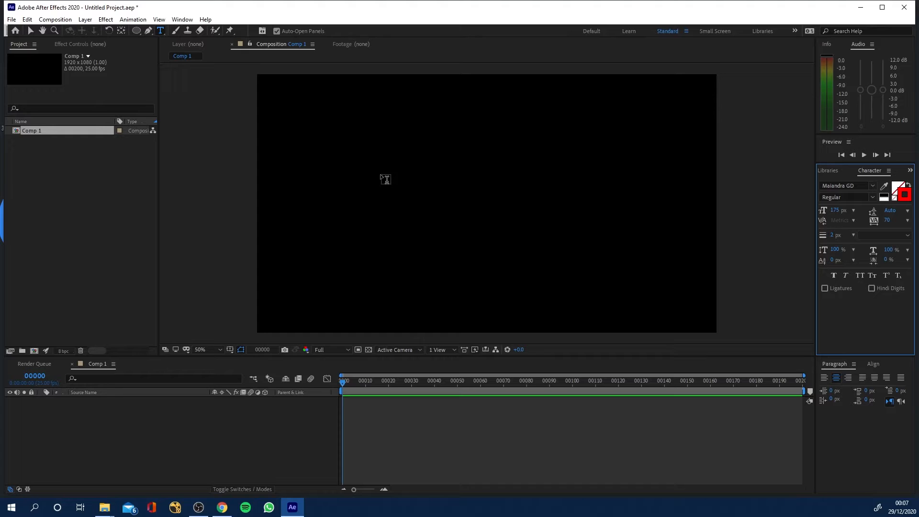
text(CREATIVE)
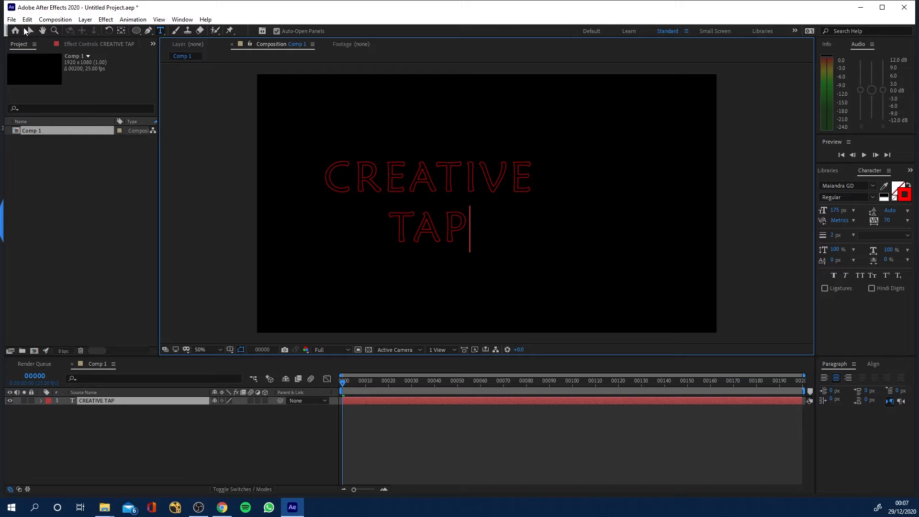
click(872, 364)
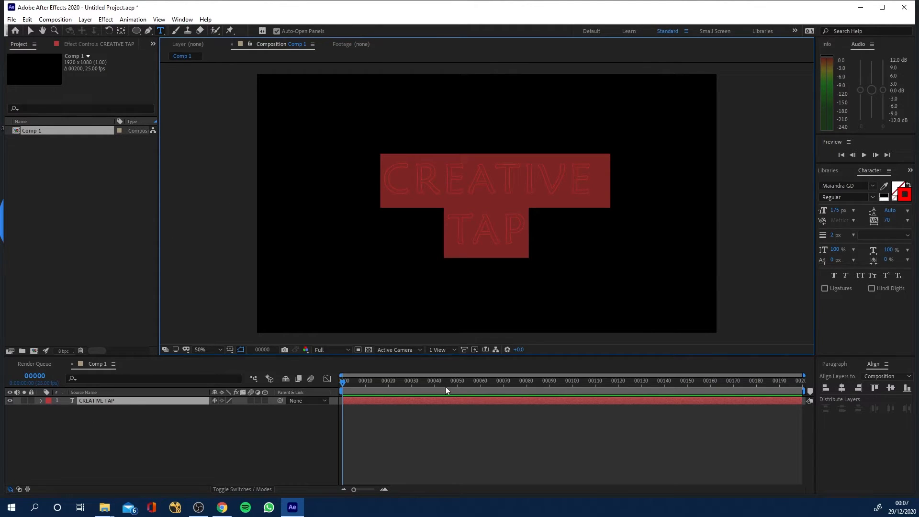
click(903, 189)
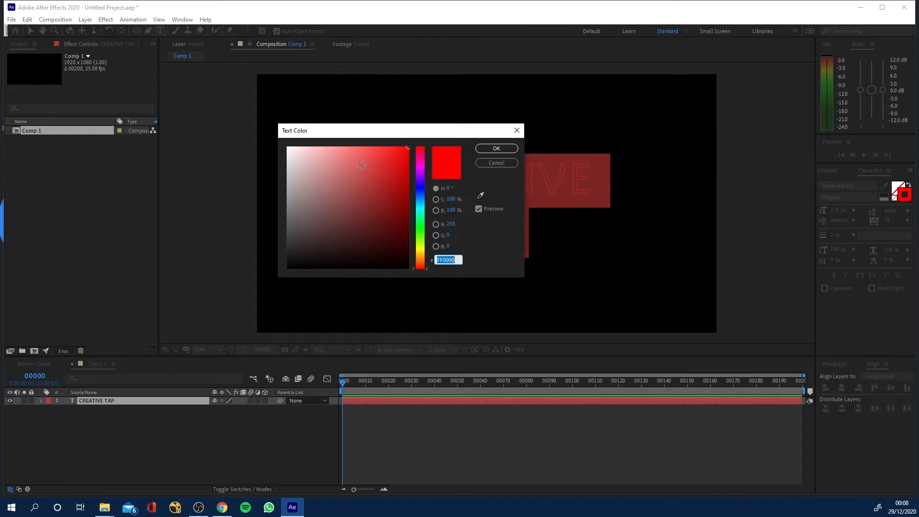
click(495, 148)
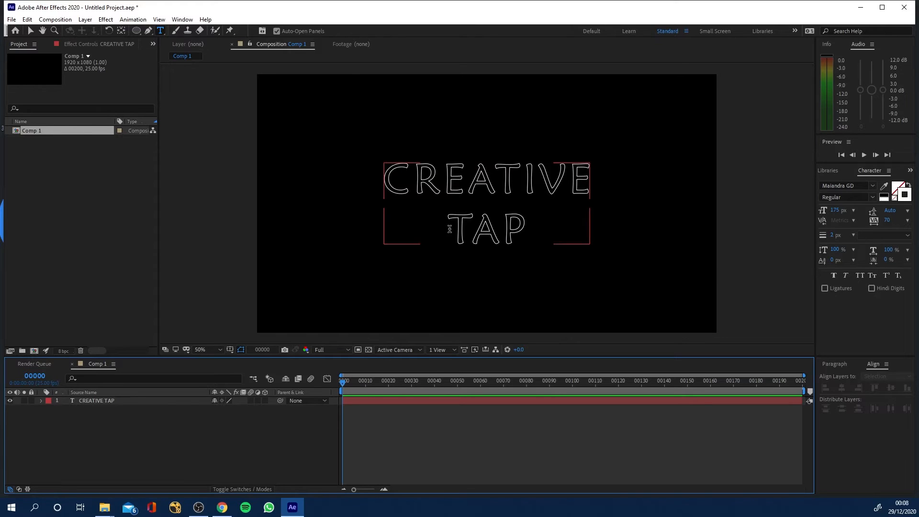
Step: Generate a 'CREATIVE TAP Outlines' shape layer from the text layer with Create Shapes from Text
click(41, 400)
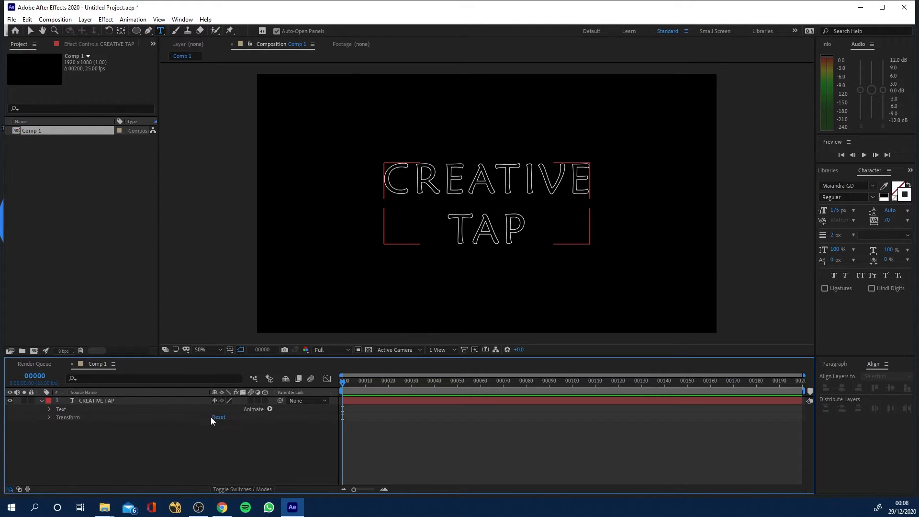
click(270, 409)
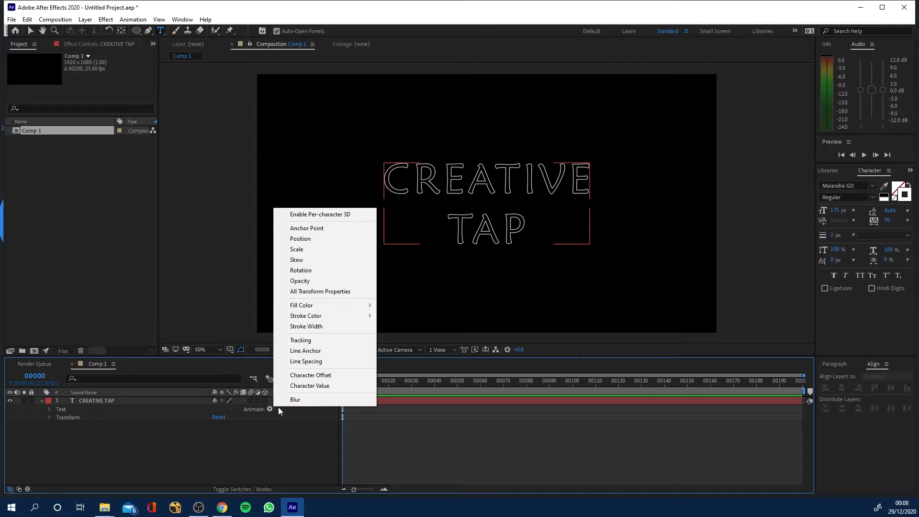
mouse_move(338, 361)
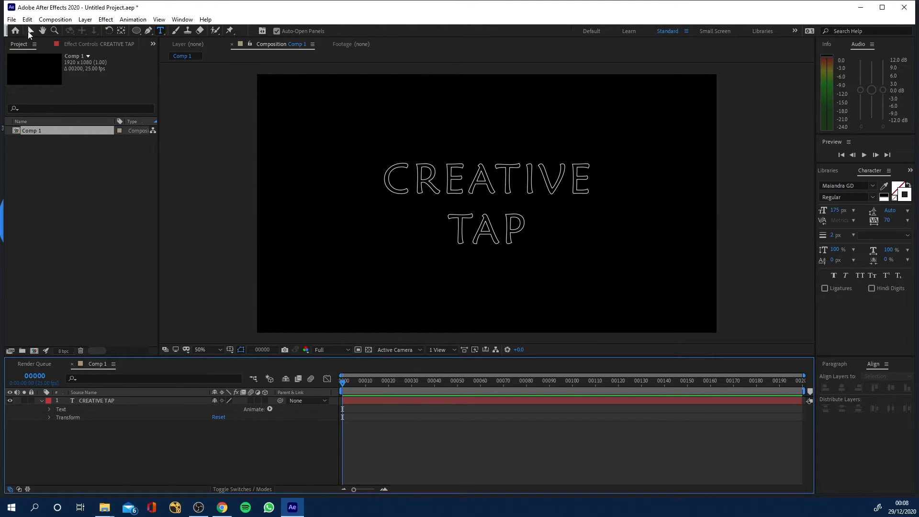
right_click(96, 400)
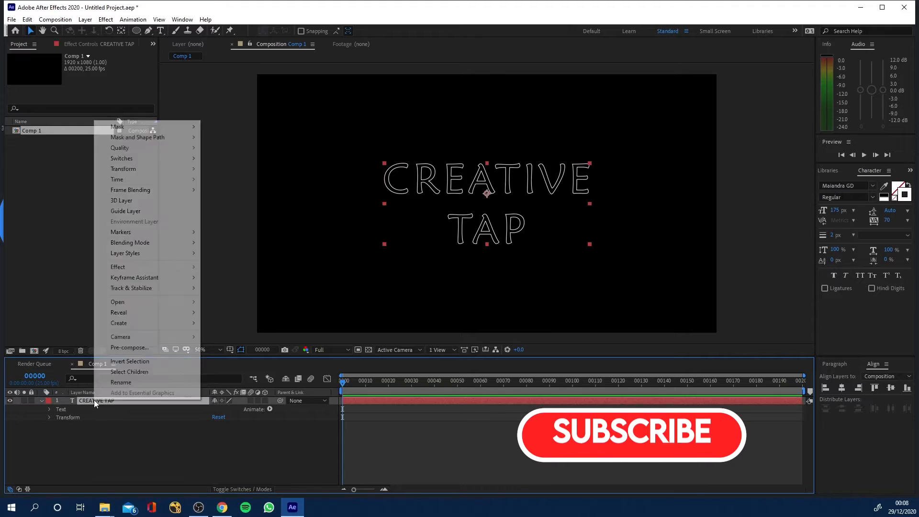
mouse_move(118, 323)
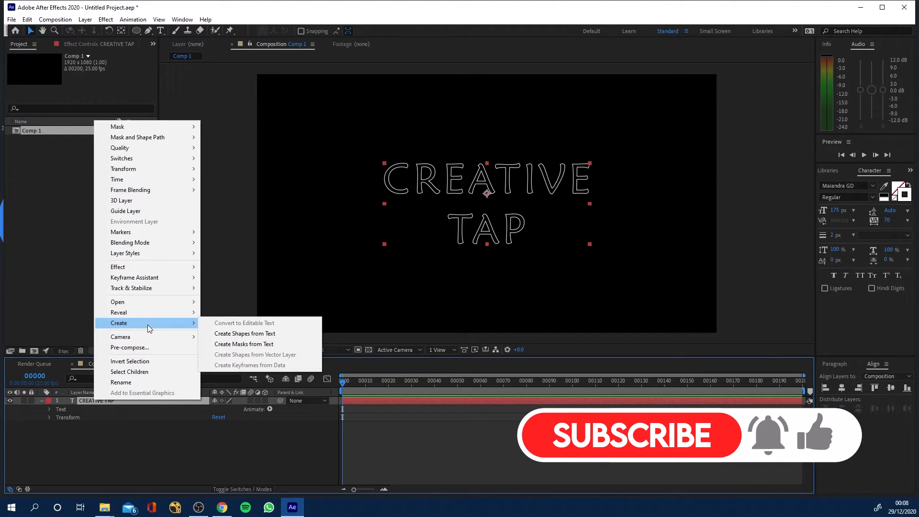
mouse_move(244, 334)
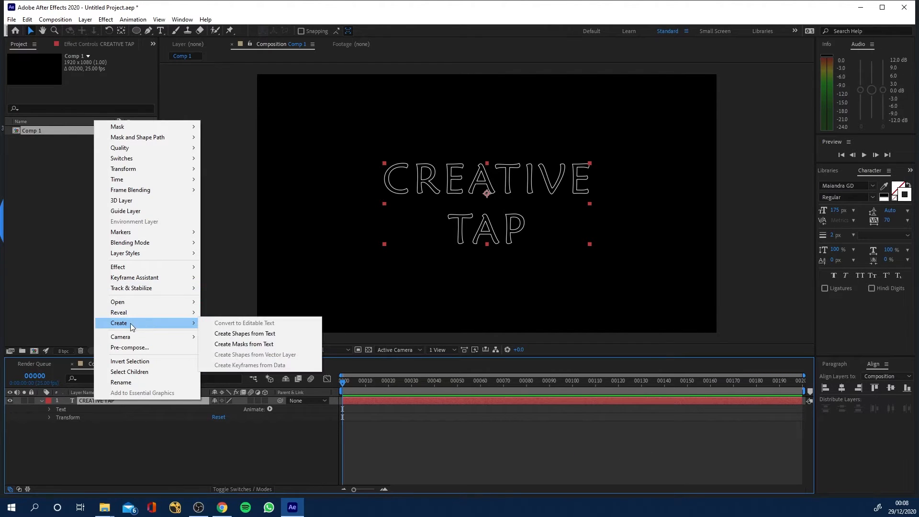
mouse_move(244, 333)
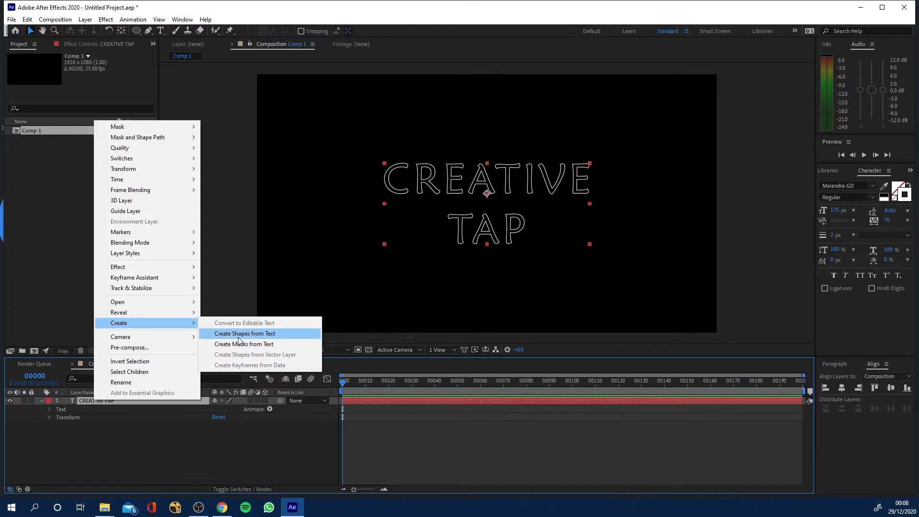
click(245, 333)
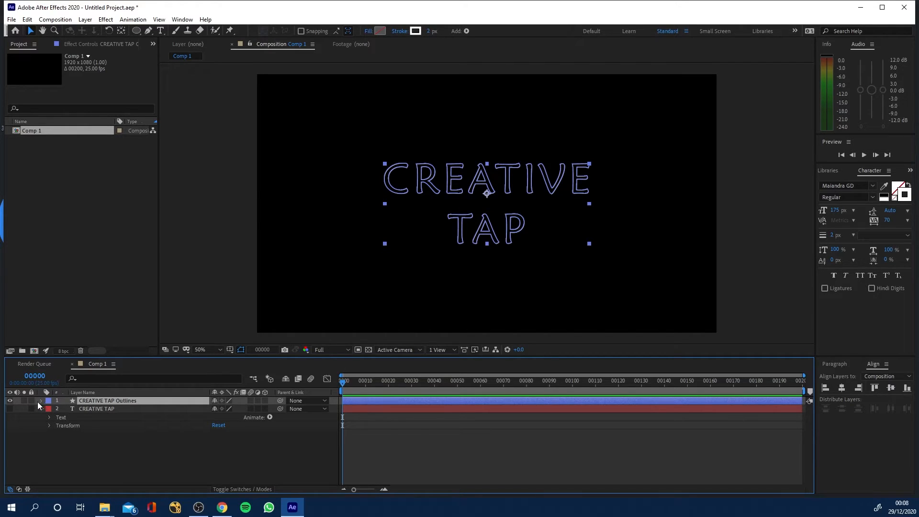
Step: Add Trim Paths to the outlined letters, showing Start 0%, End 100%, Offset 0°
click(41, 400)
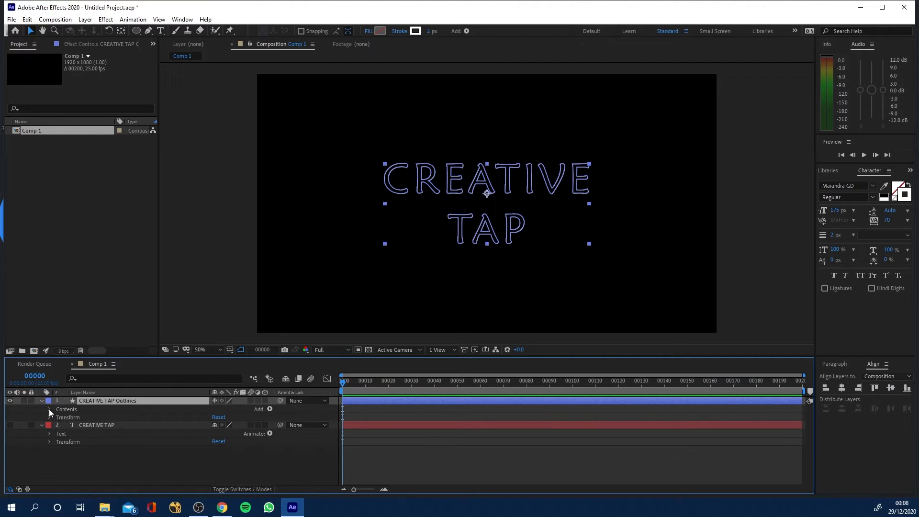
click(50, 409)
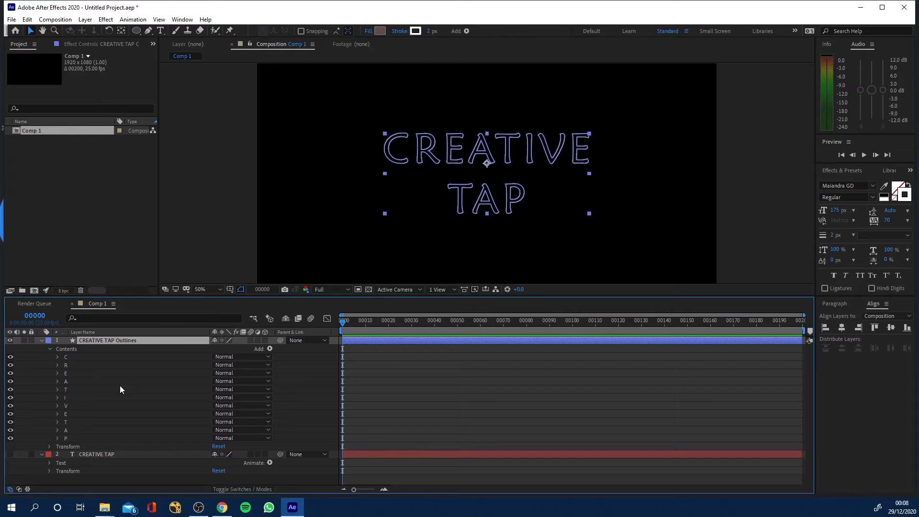
click(269, 349)
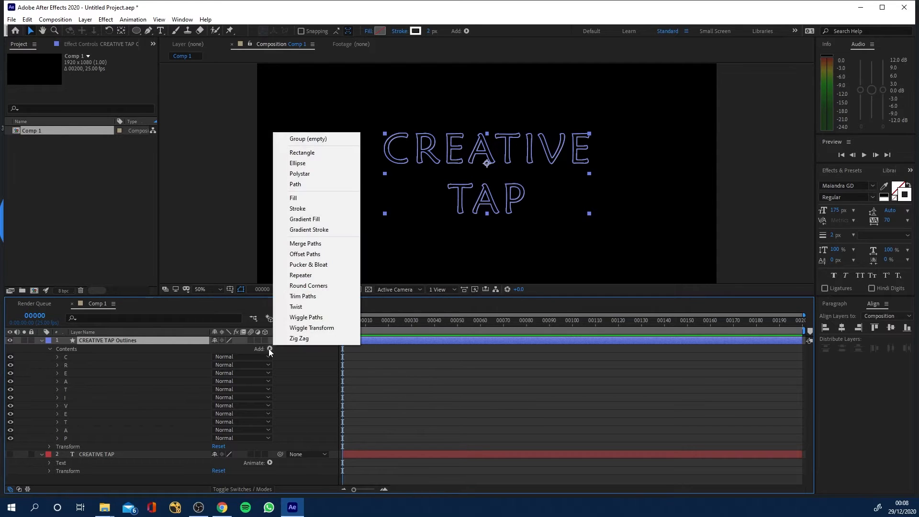
click(303, 296)
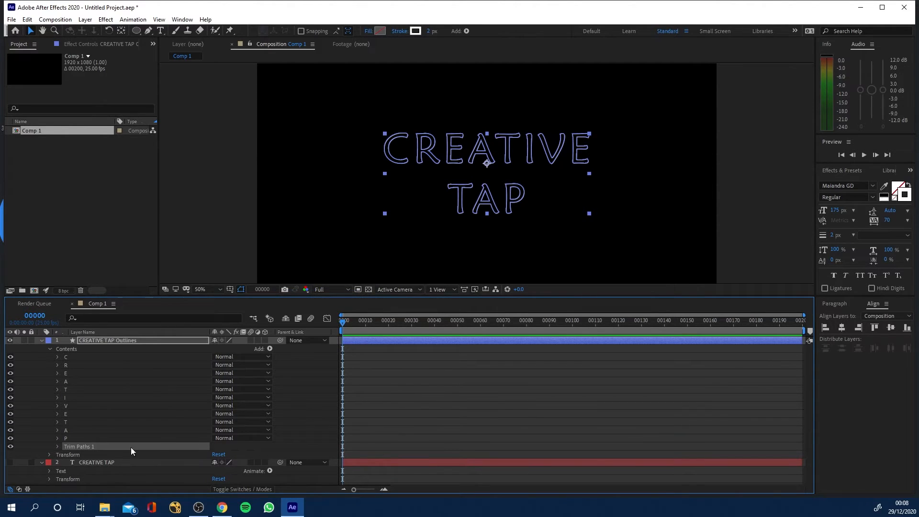
mouse_move(245, 295)
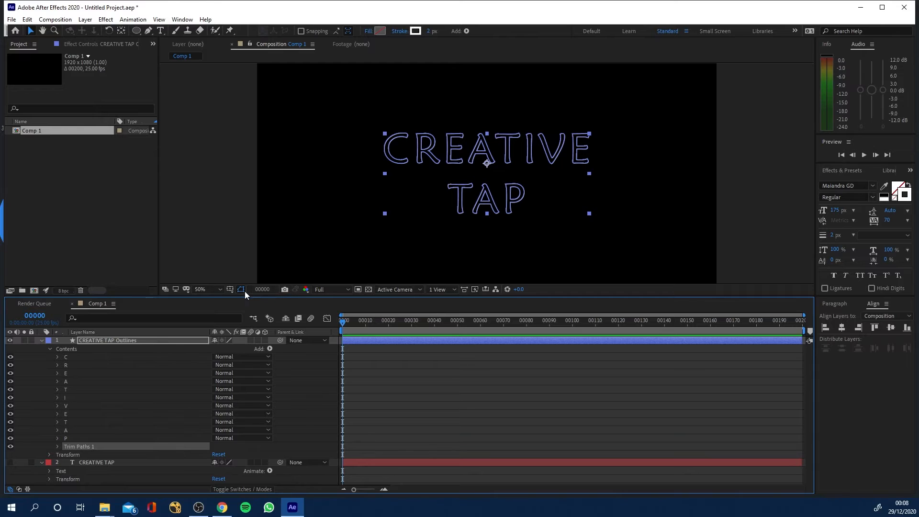
mouse_move(240, 289)
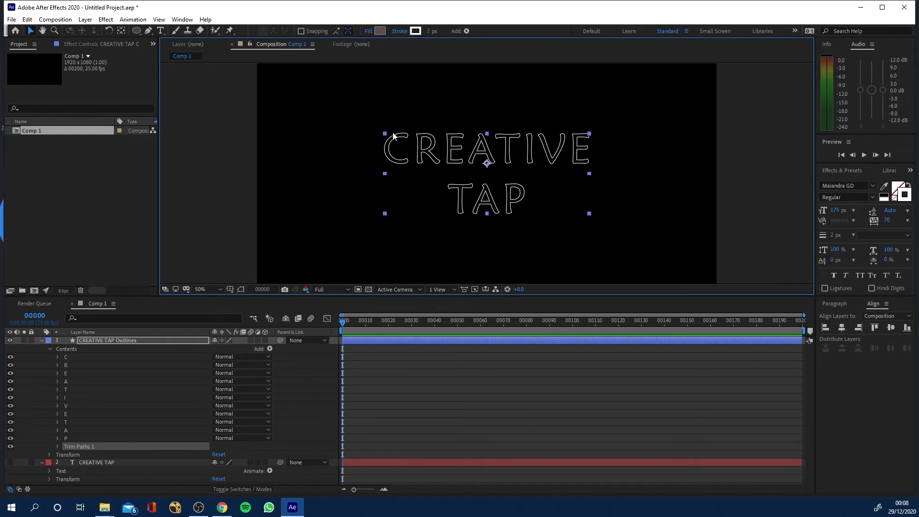
click(57, 446)
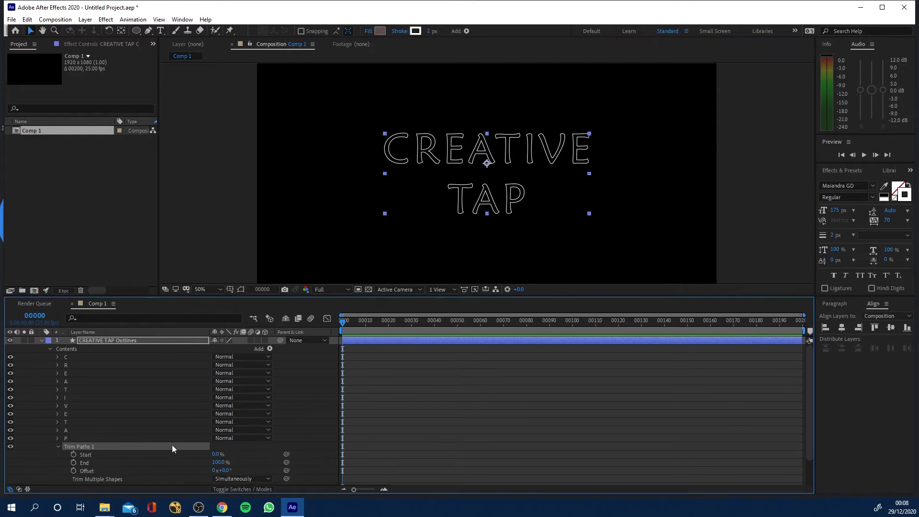
Step: Keyframe Trim Paths Start at frame 0, then move the playhead to a later time
click(220, 454)
text(100)
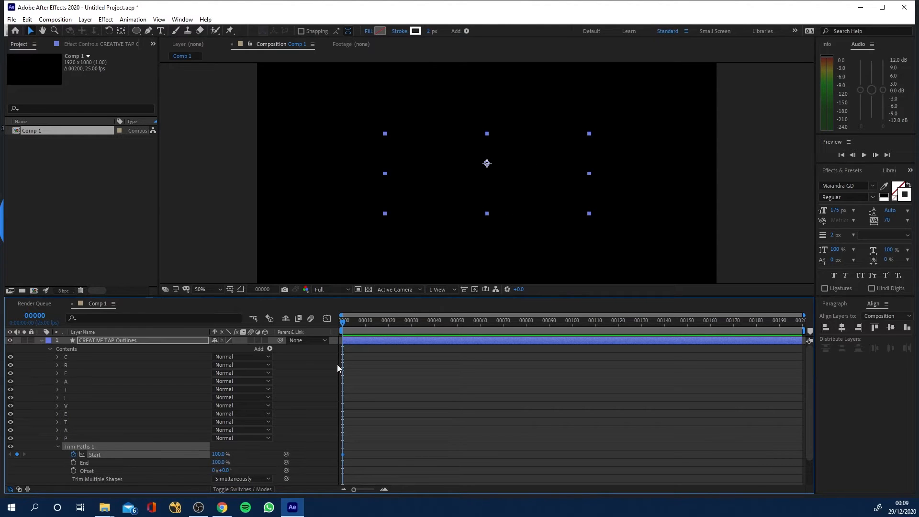
mouse_move(426, 329)
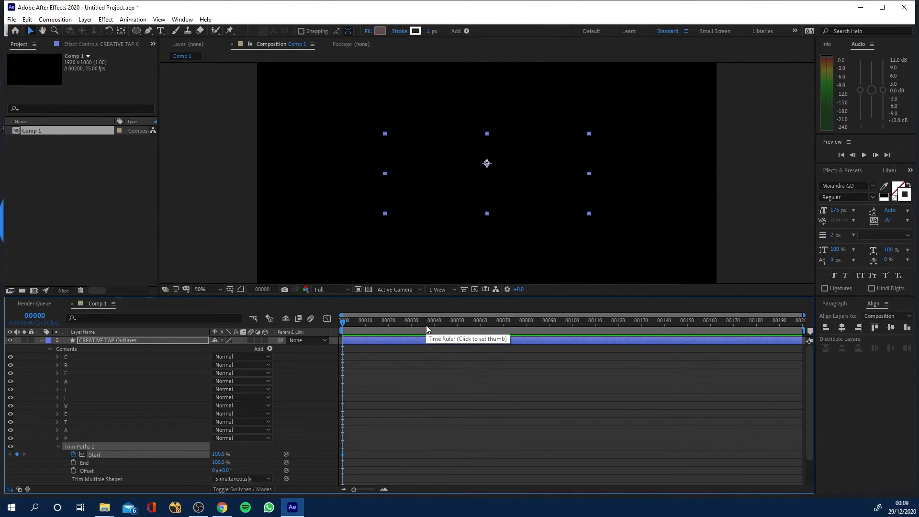
click(459, 320)
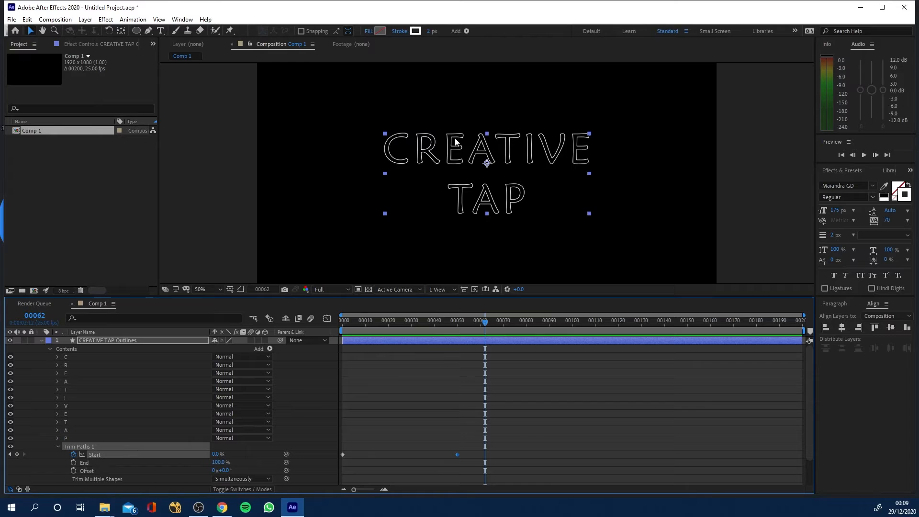
mouse_move(426, 179)
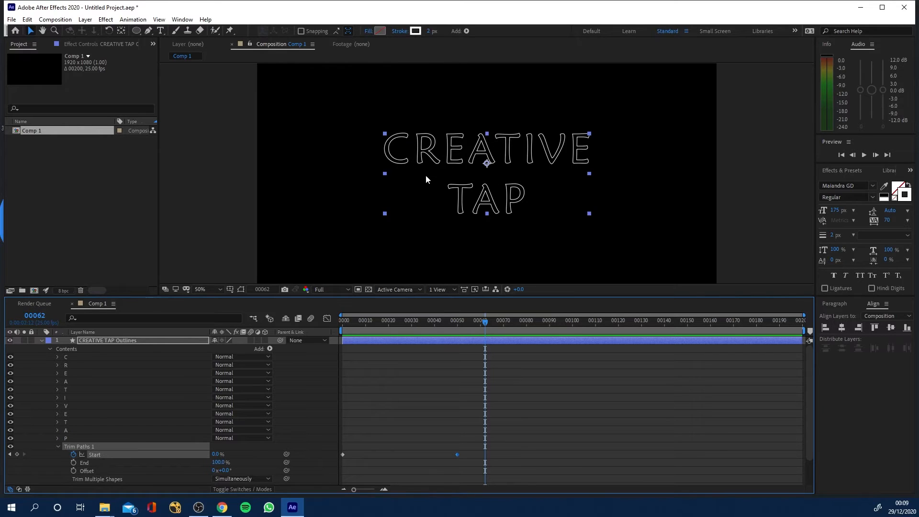
mouse_move(144, 475)
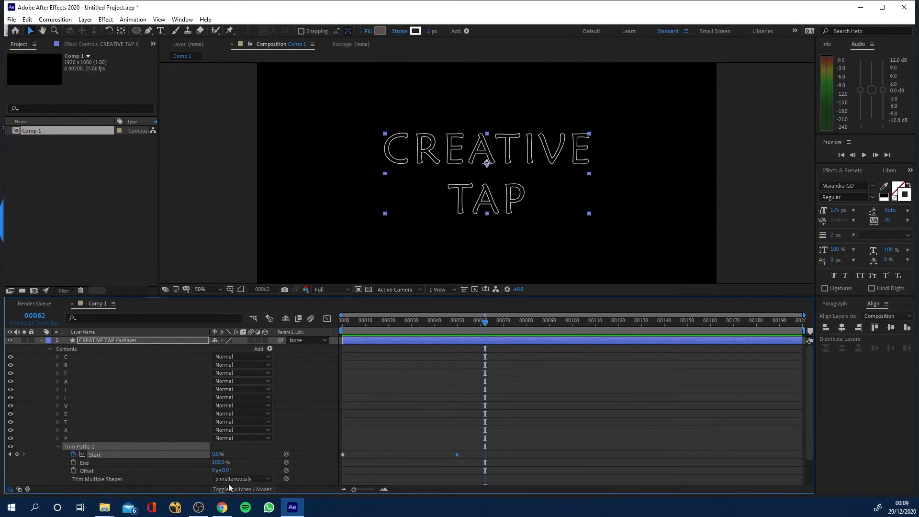
Step: Trim letters individually, keyframe End from 0% to 100%, and scrub the draw-on preview
click(240, 479)
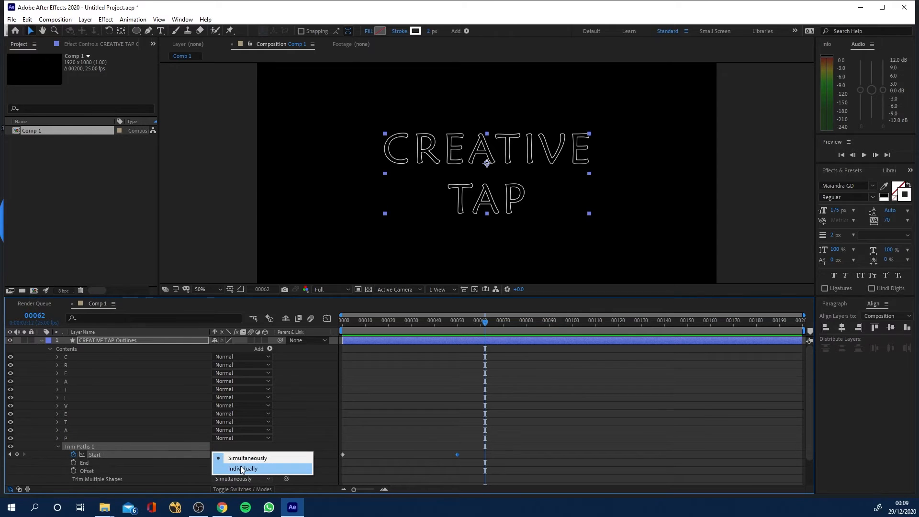
click(241, 468)
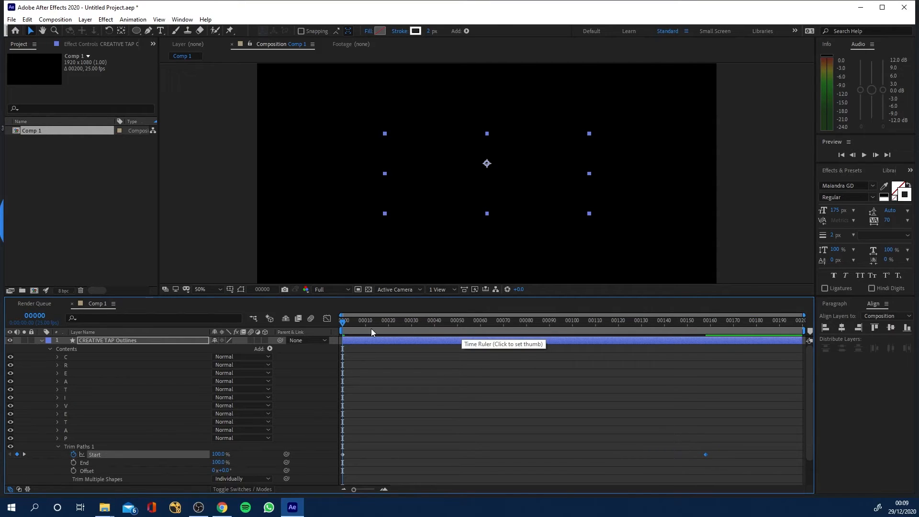
click(398, 321)
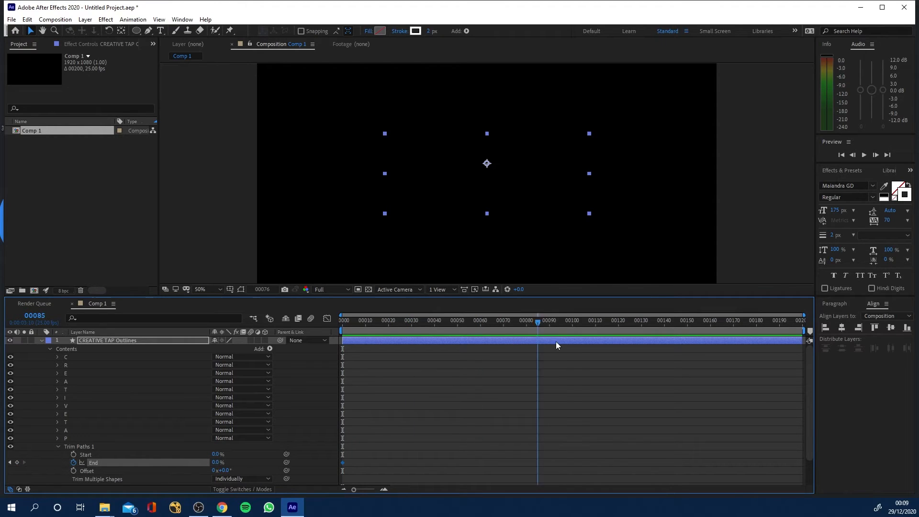
click(571, 322)
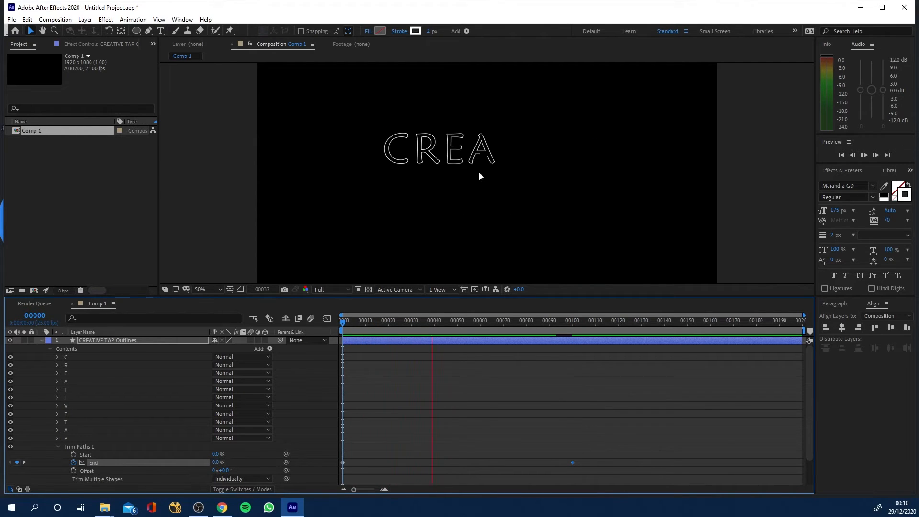
click(241, 478)
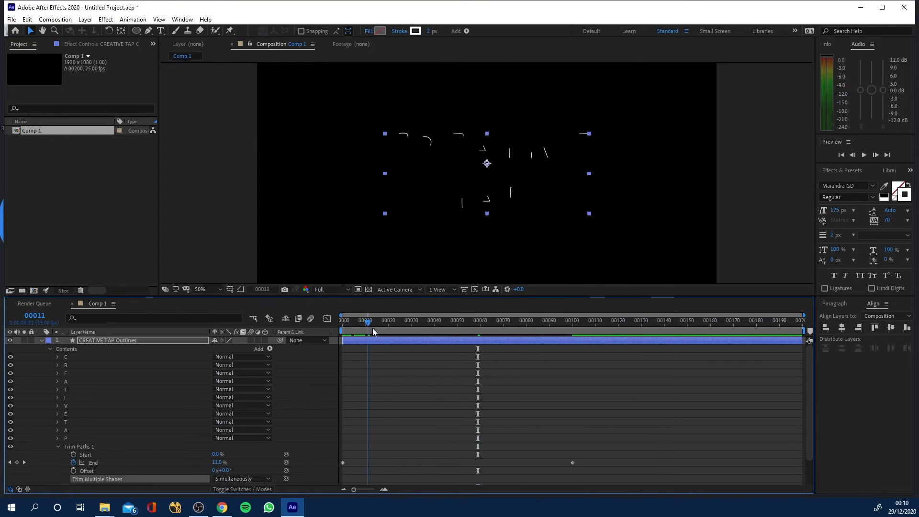
drag(366, 331, 456, 331)
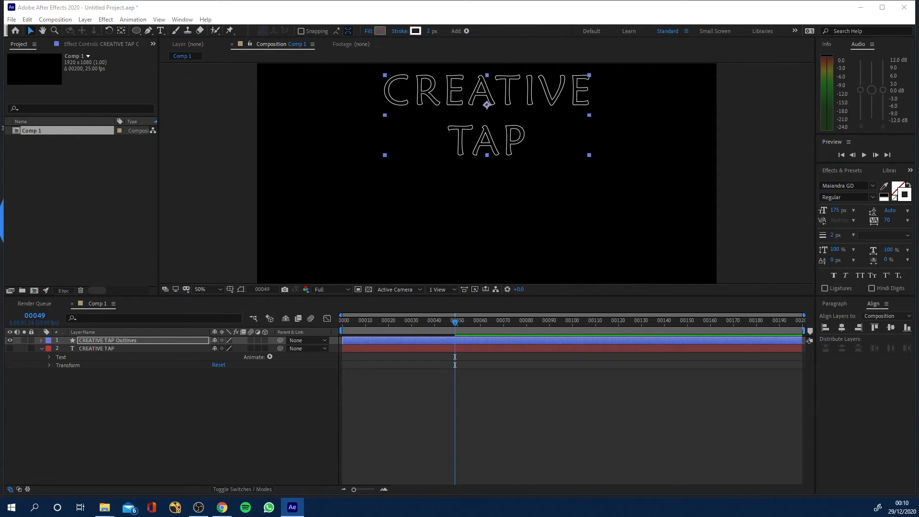
Step: Drag Artboard 1-100.jpg from logo_square into Comp 1 and trace the tap's outline
click(104, 506)
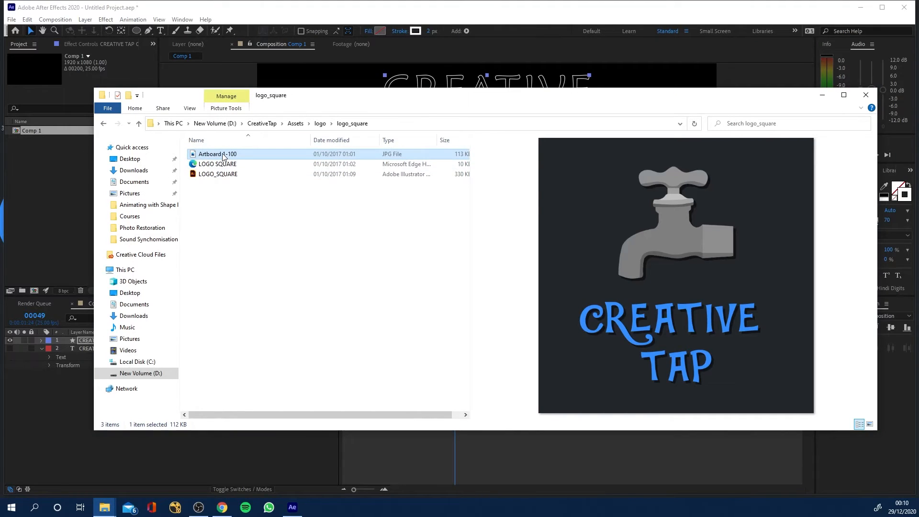
click(865, 95)
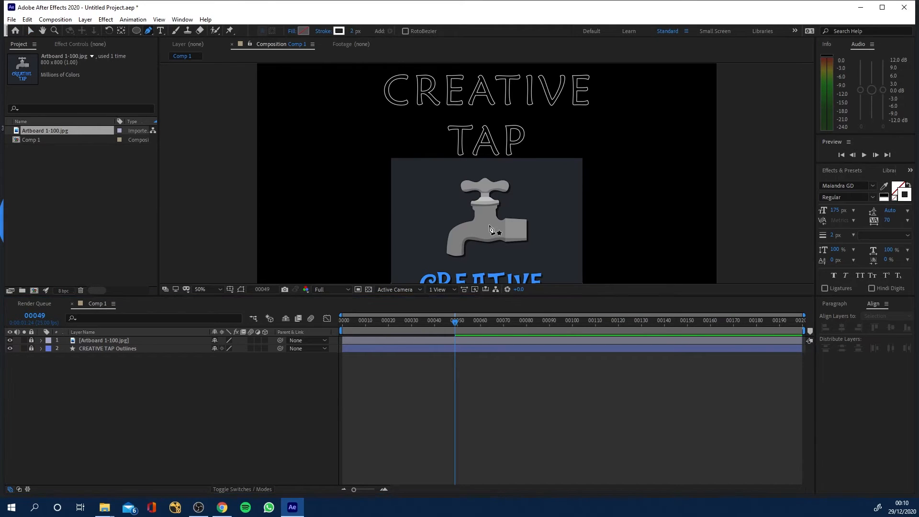
click(201, 288)
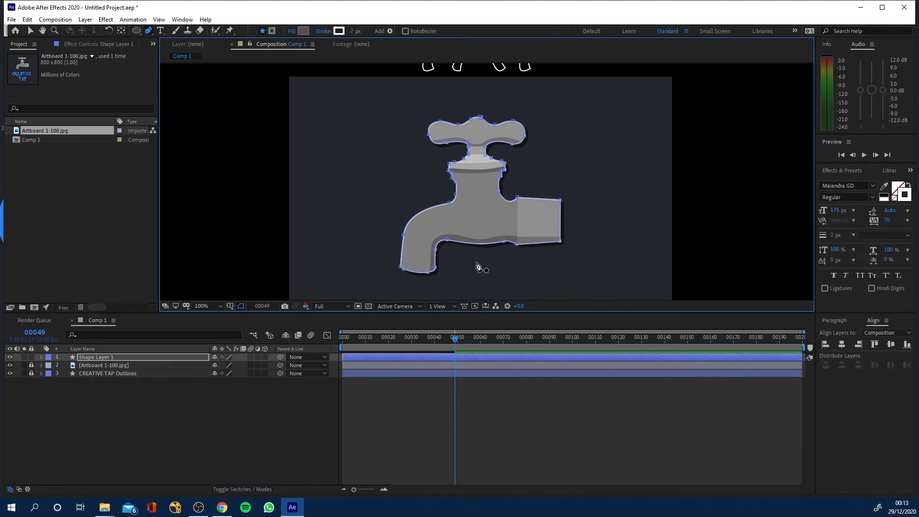
mouse_move(154, 370)
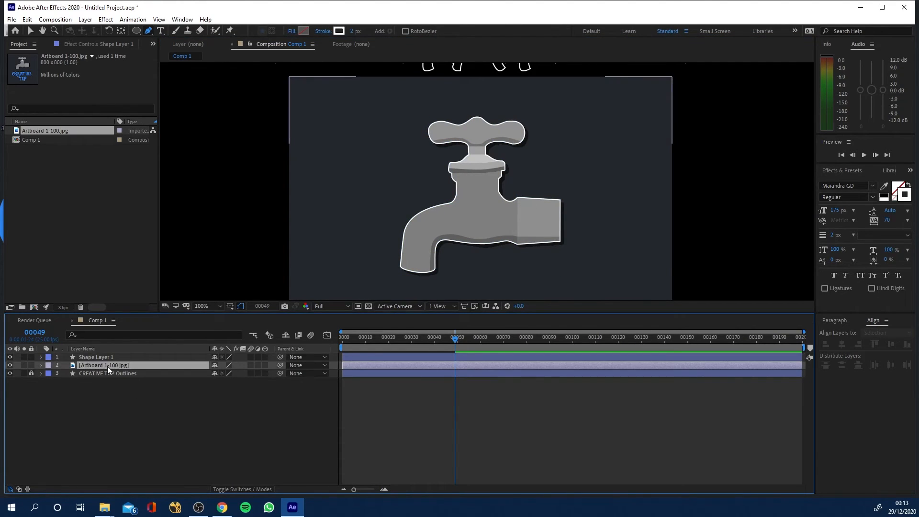
Step: Rename the traced tap shape layer to 'Tap Outline'
click(104, 365)
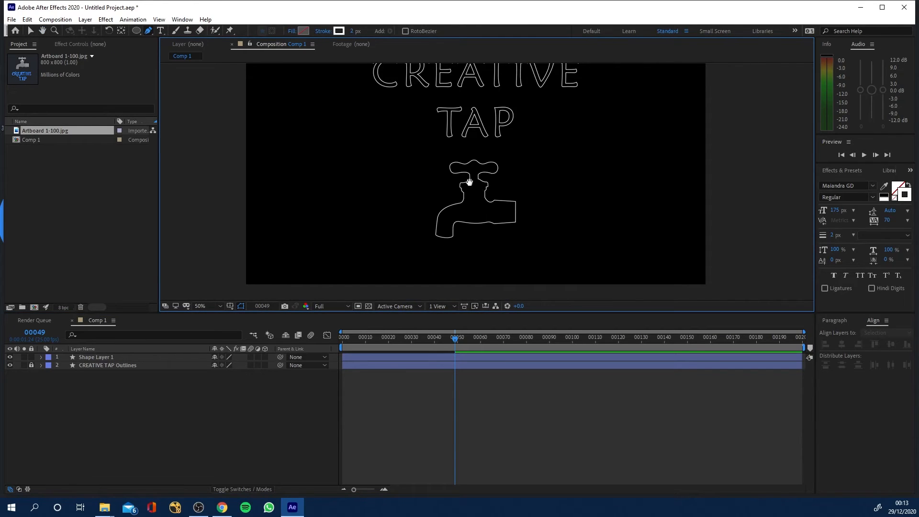
right_click(97, 357)
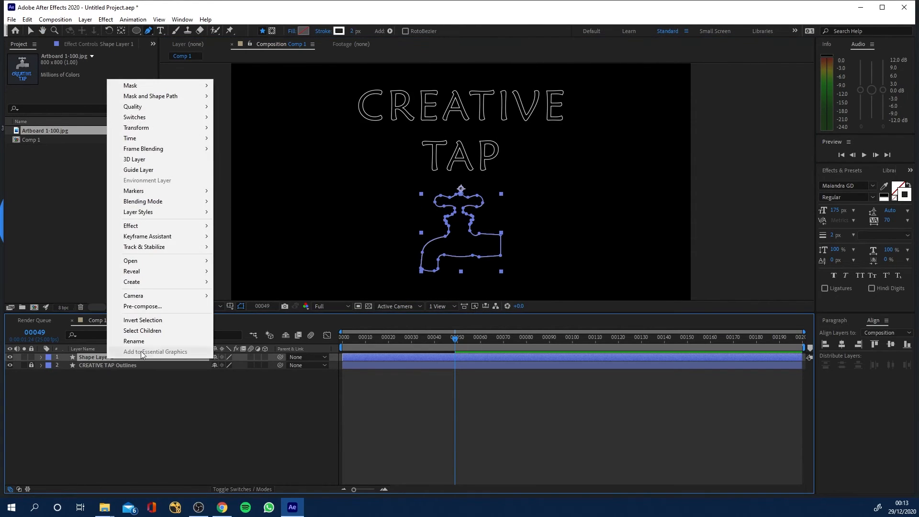
click(134, 341)
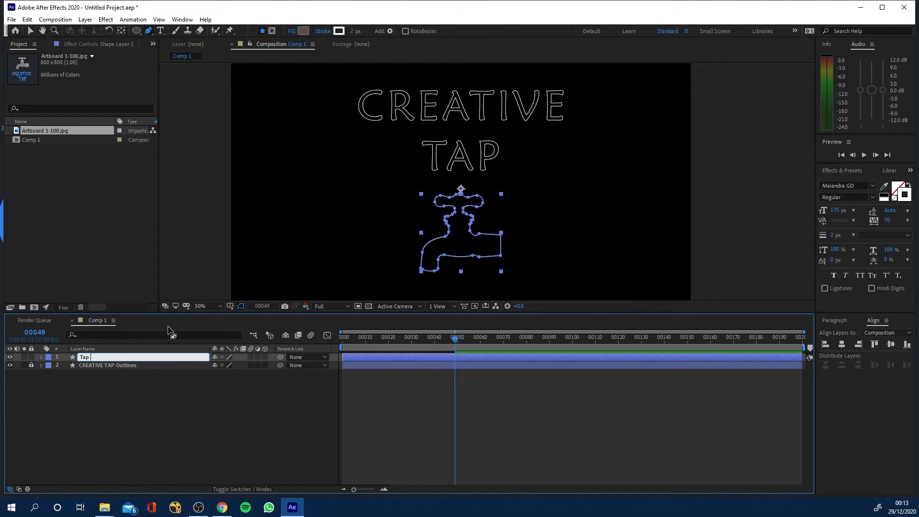
text(Tap Outline)
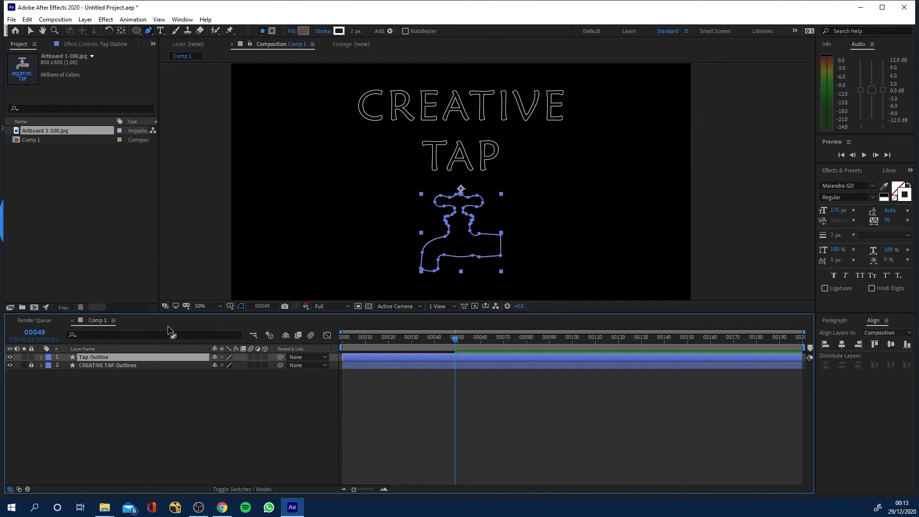
click(40, 357)
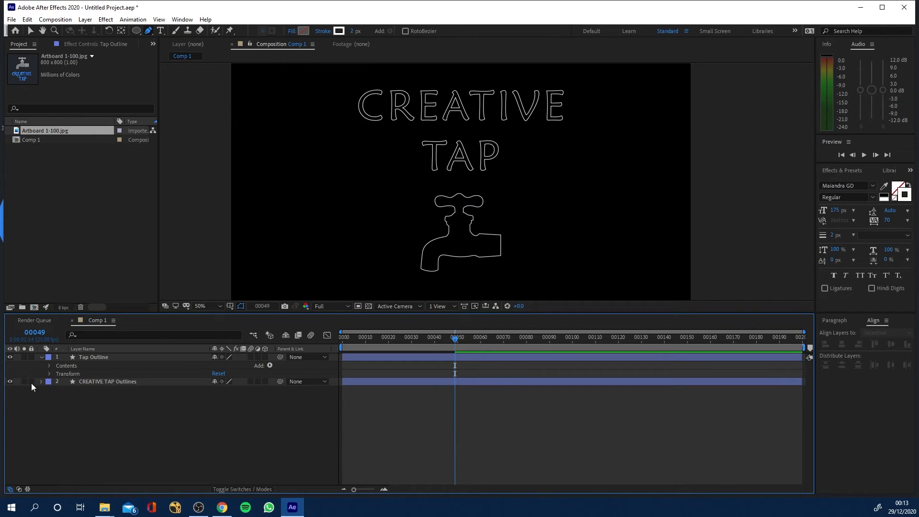
click(107, 381)
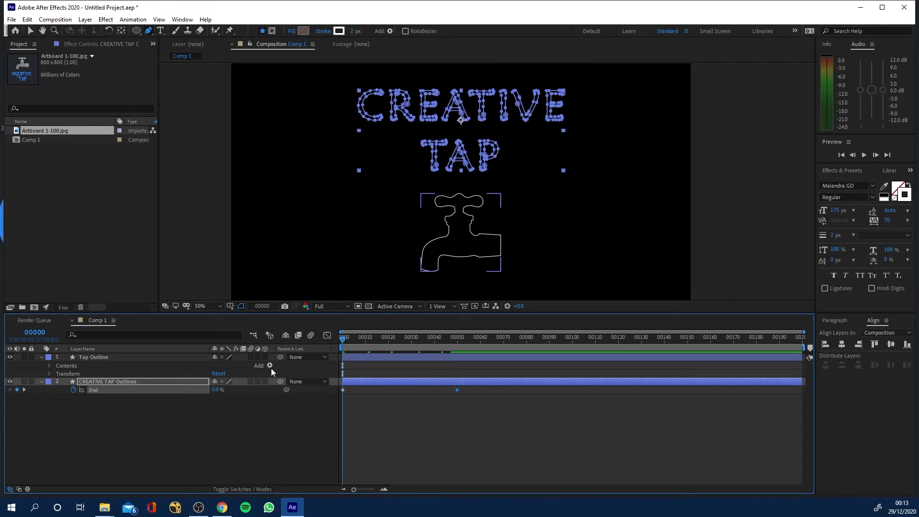
Step: Add a Trim Paths operation to the Tap Outline layer's contents
click(269, 365)
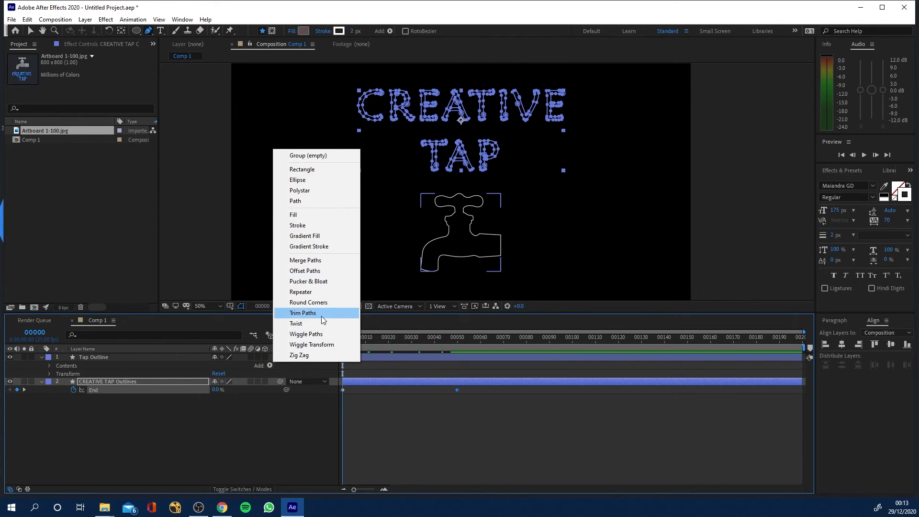
click(303, 312)
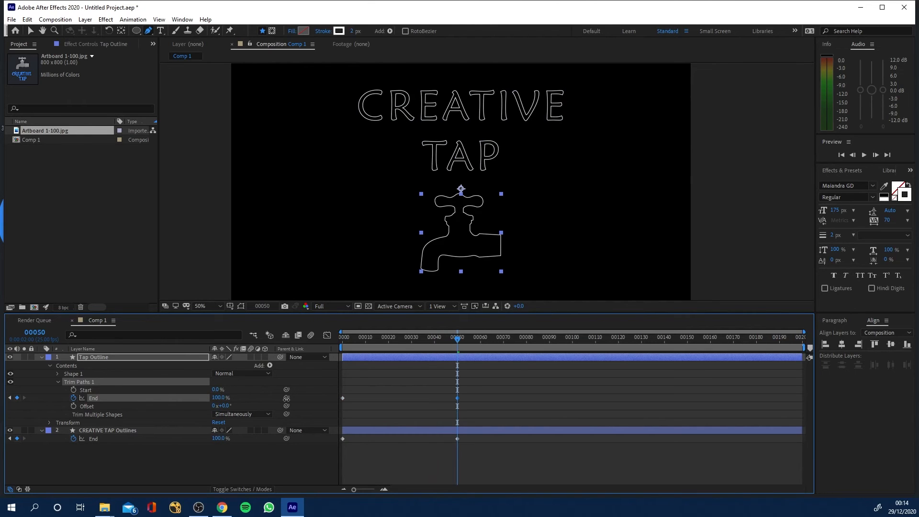
Step: Recolour the Tap Outline stroke to bright sky blue (008AFF), replacing an initial deeper blue
click(339, 31)
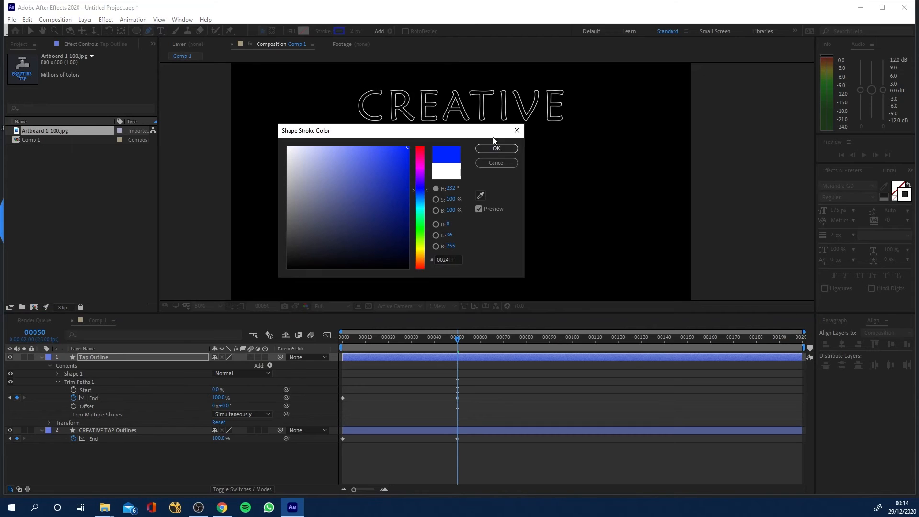
click(496, 148)
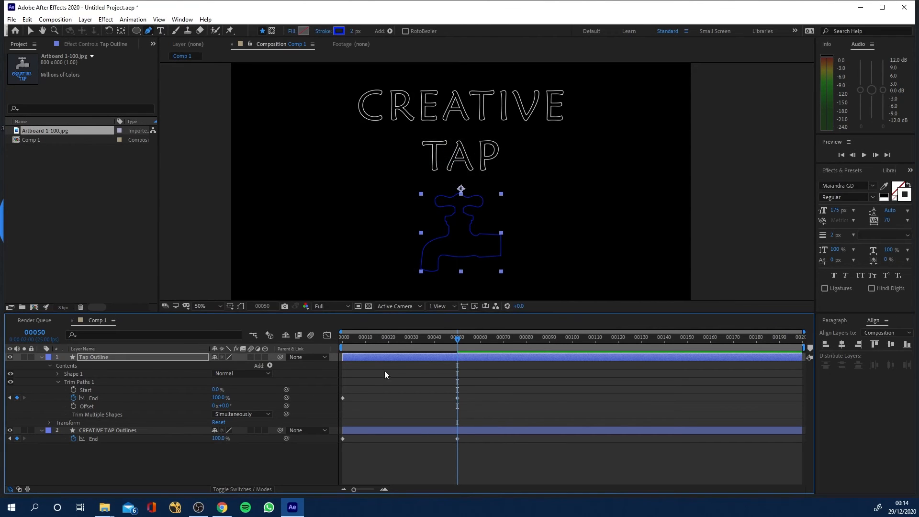
click(338, 30)
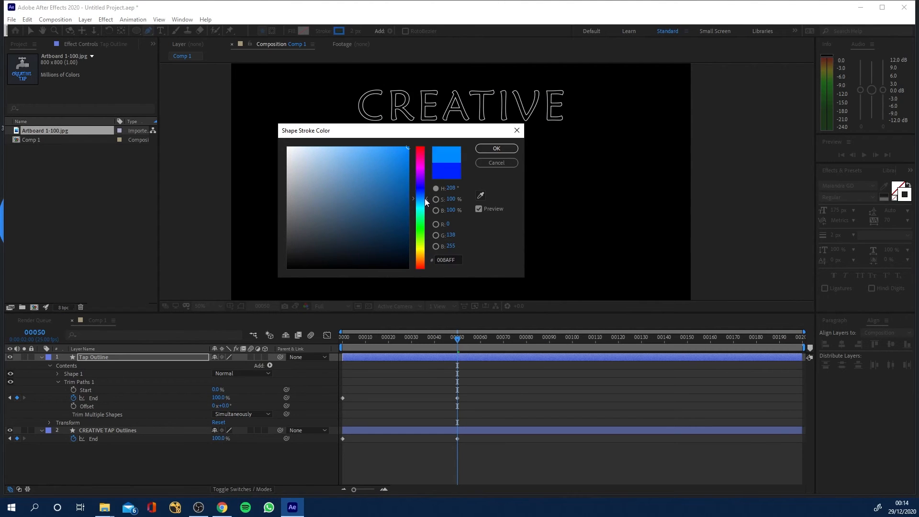
click(496, 148)
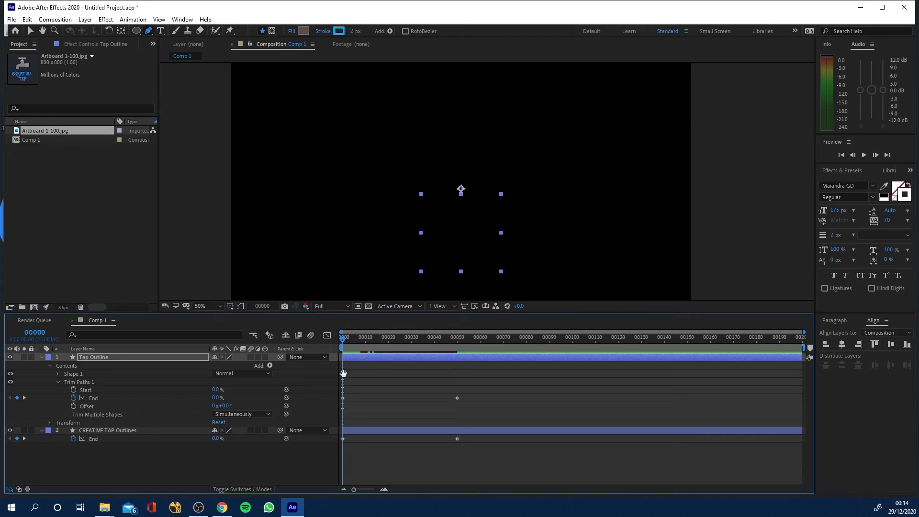
Step: Apply Easy Ease to both outlines' End keyframes, preview the draw-on, and clear the stray layer
click(450, 337)
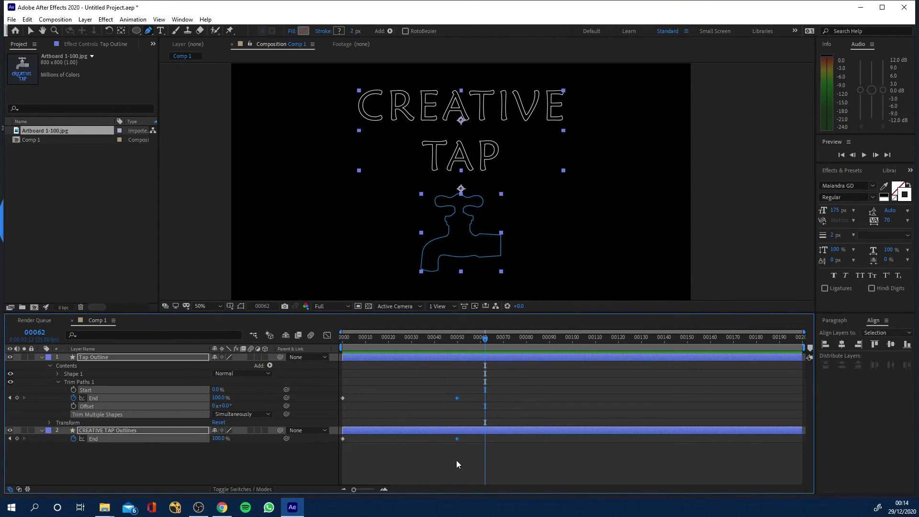
right_click(456, 398)
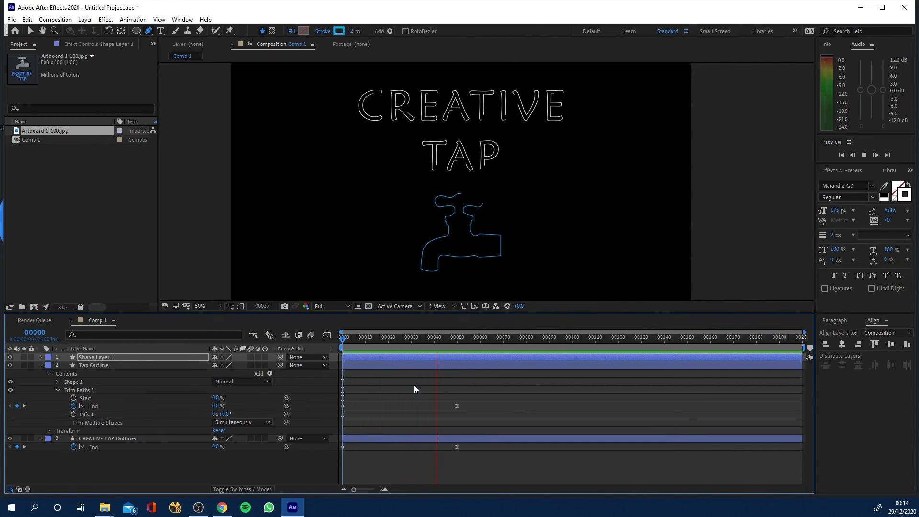
click(367, 337)
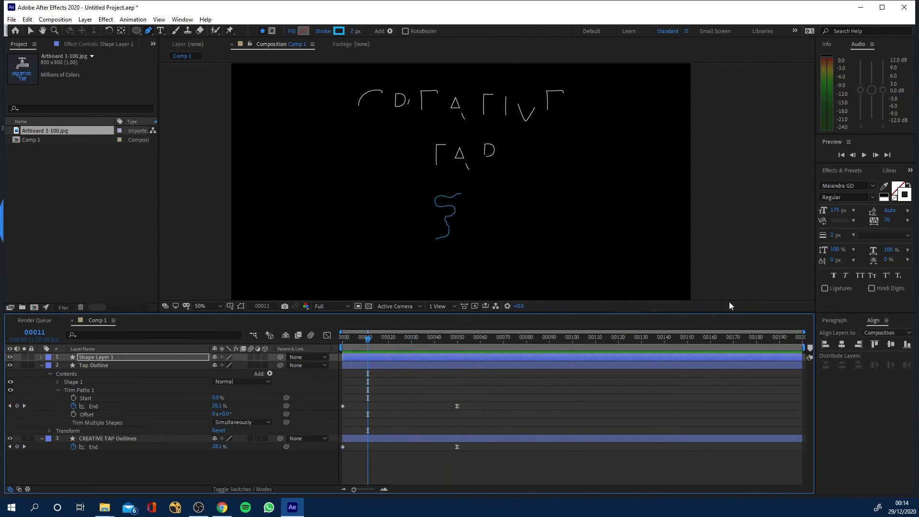
click(41, 357)
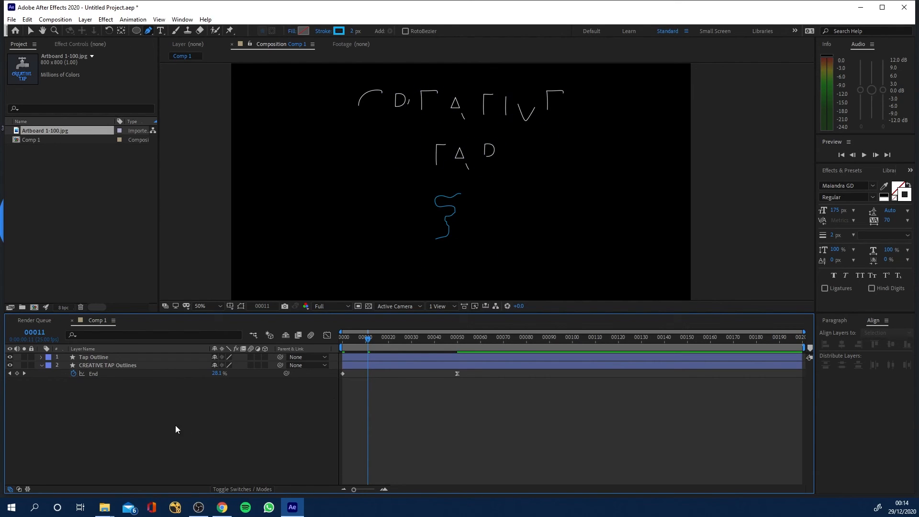
Step: Add an adjustment layer with two Glow effects, raising the second Glow's radius to 40
click(85, 19)
text(glow)
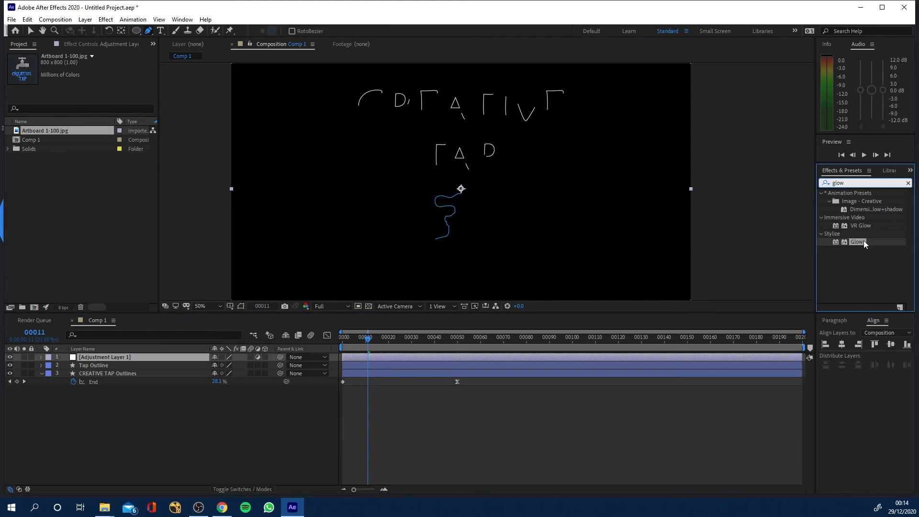
double_click(857, 241)
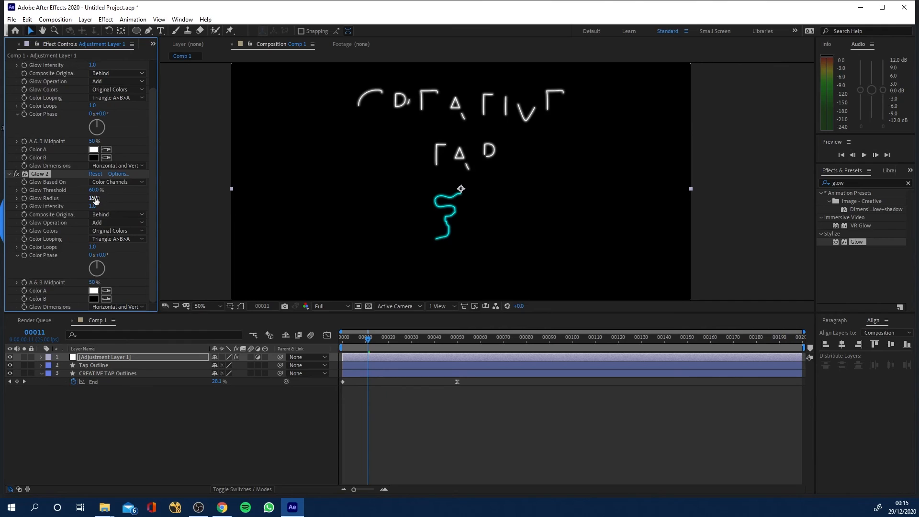
drag(94, 198, 109, 198)
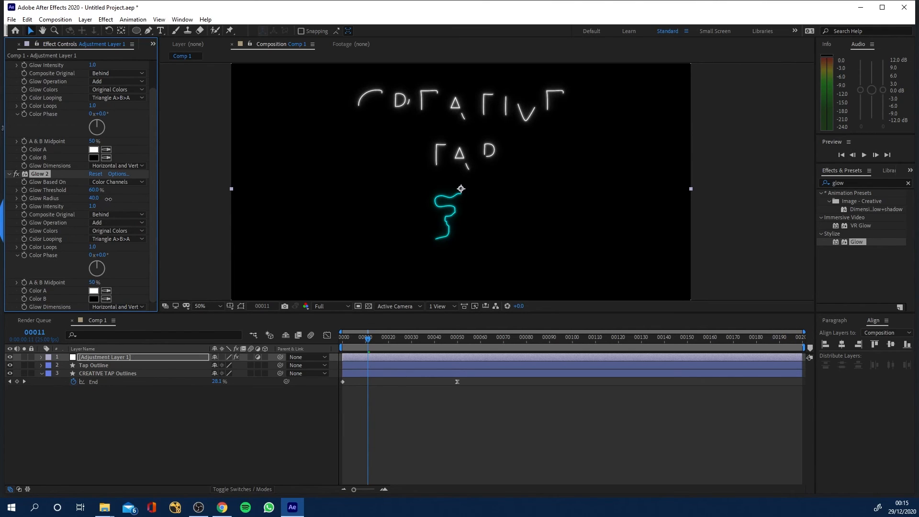
mouse_move(109, 202)
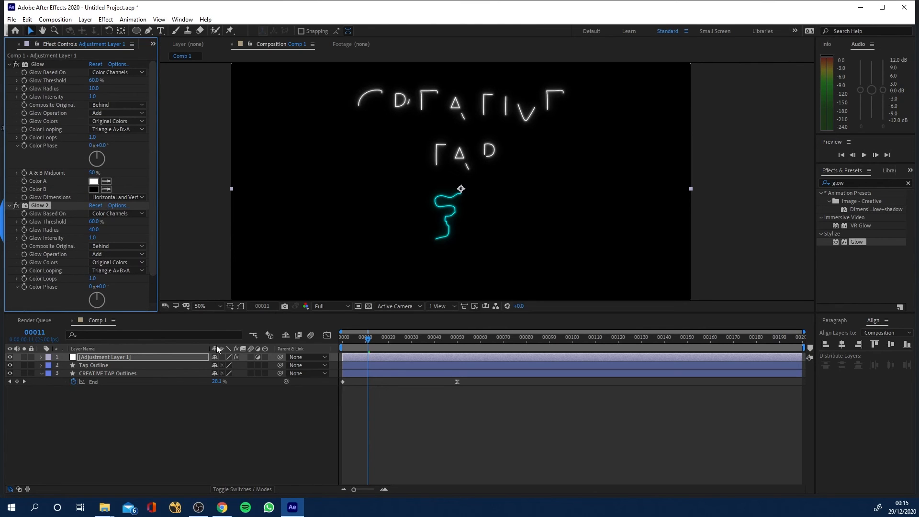
click(10, 356)
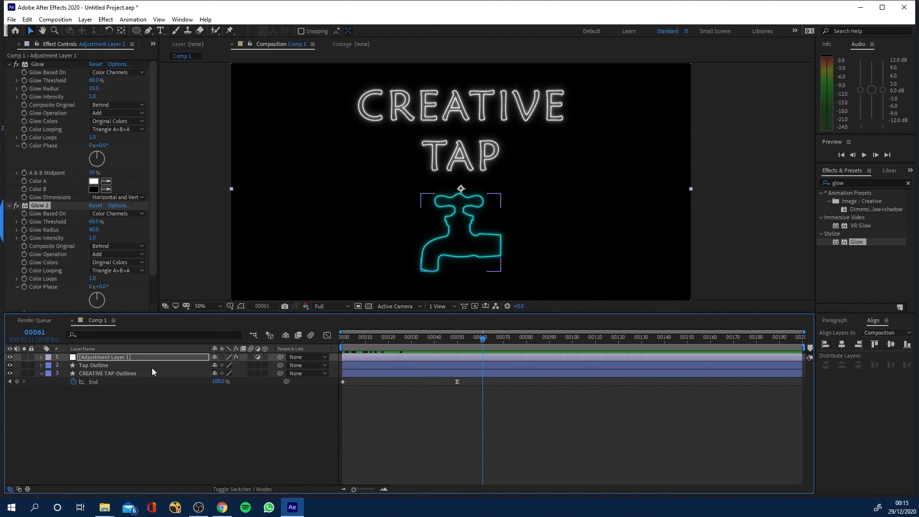
Step: Reveal CREATIVE TAP Outlines' Trim Paths 1 and scrub the glowing draw-on from the start
click(108, 373)
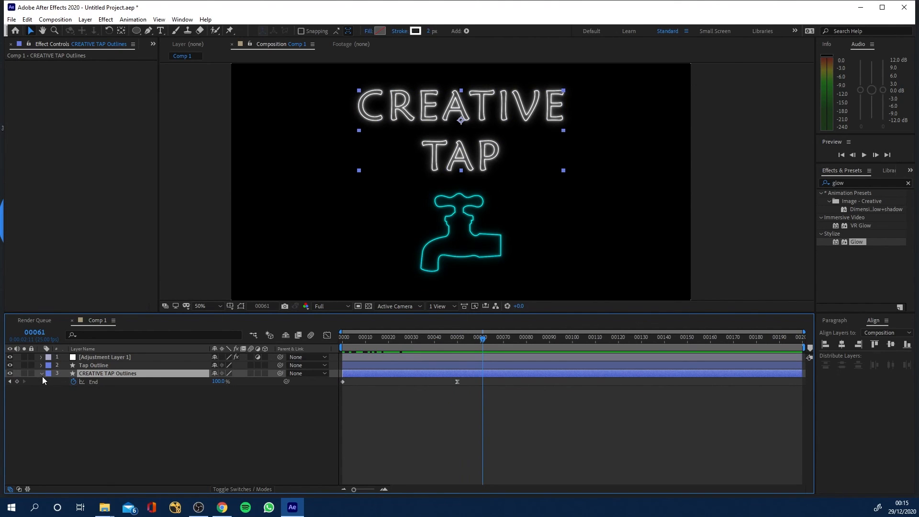
click(269, 366)
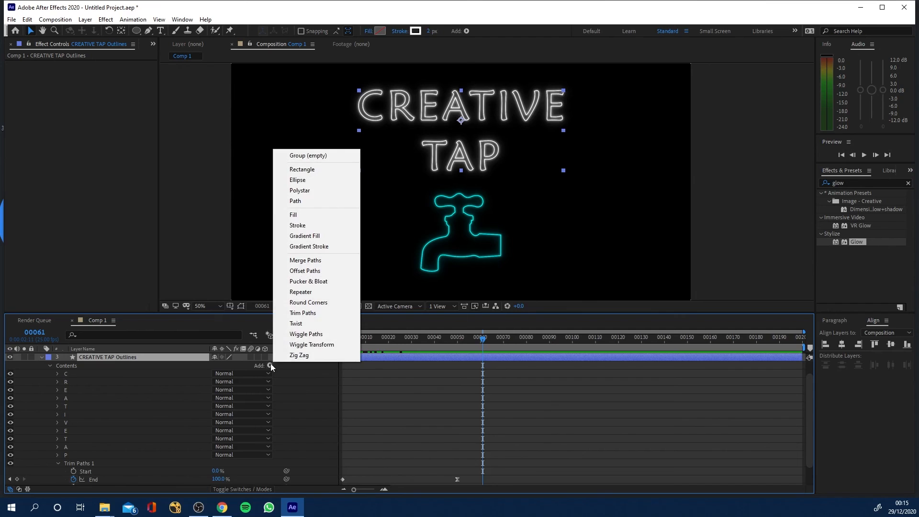
mouse_move(309, 323)
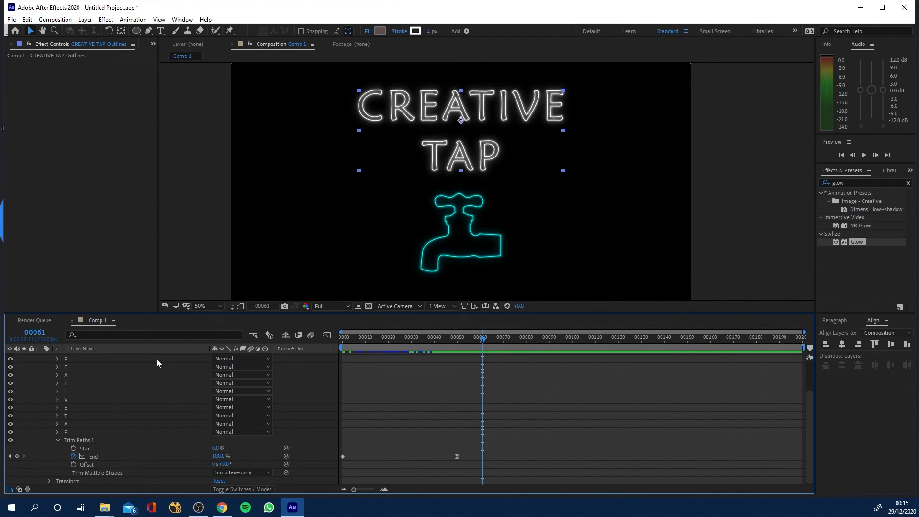
click(342, 337)
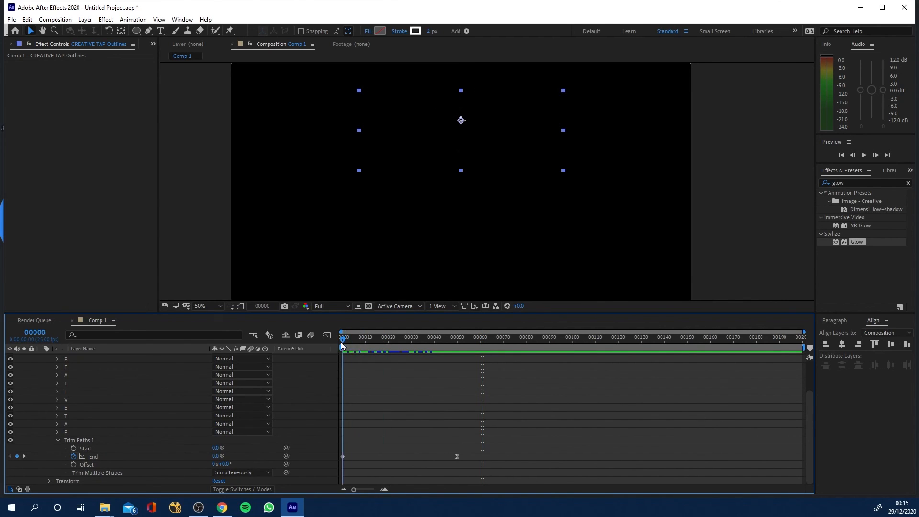
drag(342, 340, 439, 340)
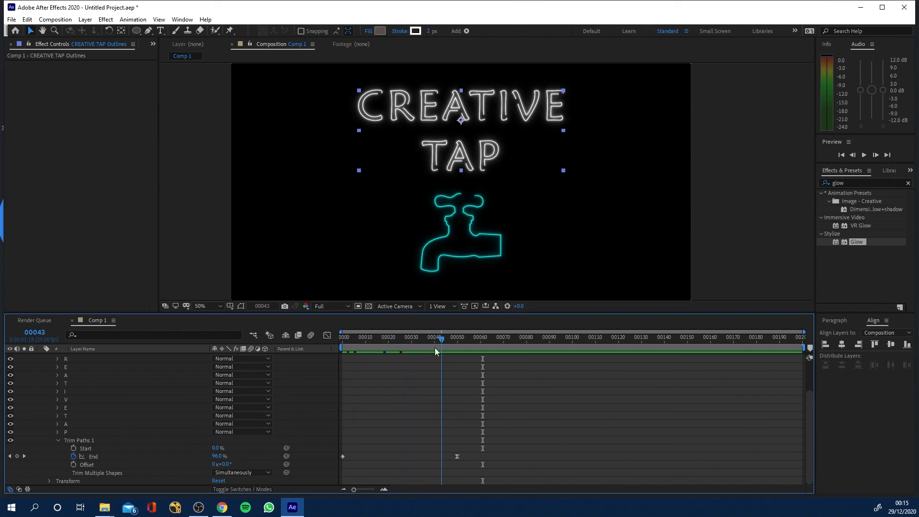